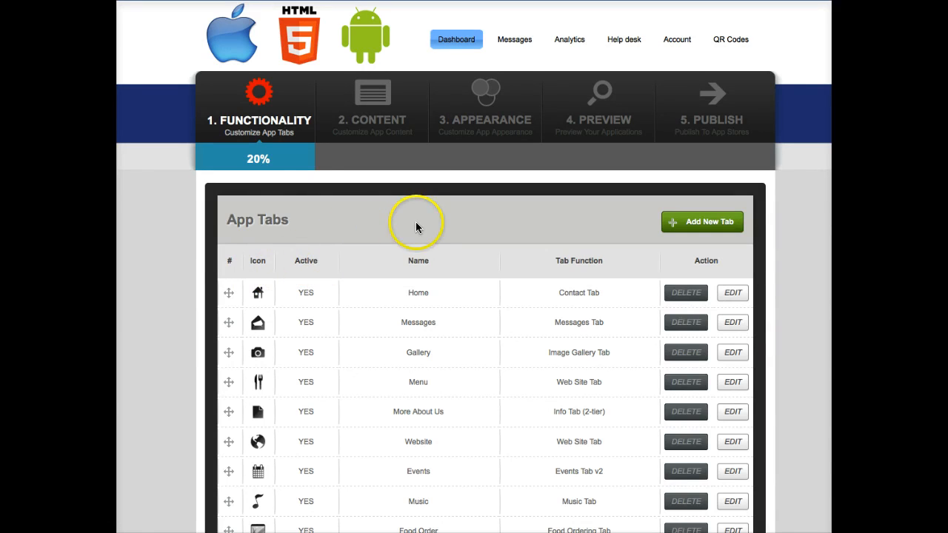
# Create a tab titled QR Coupon using the QR Coupons Tab function with the dice icon, and save it
pyautogui.click(702, 222)
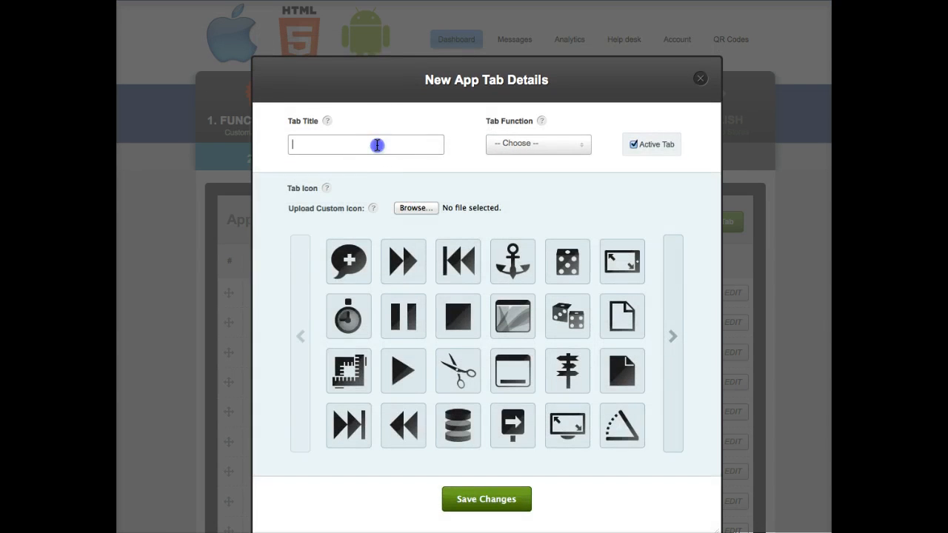
pyautogui.write('Qr')
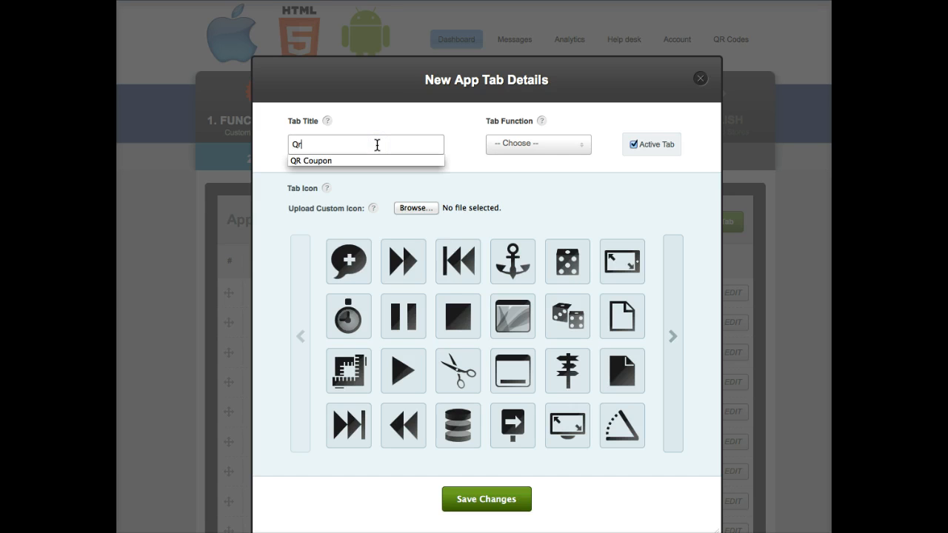
pyautogui.click(311, 160)
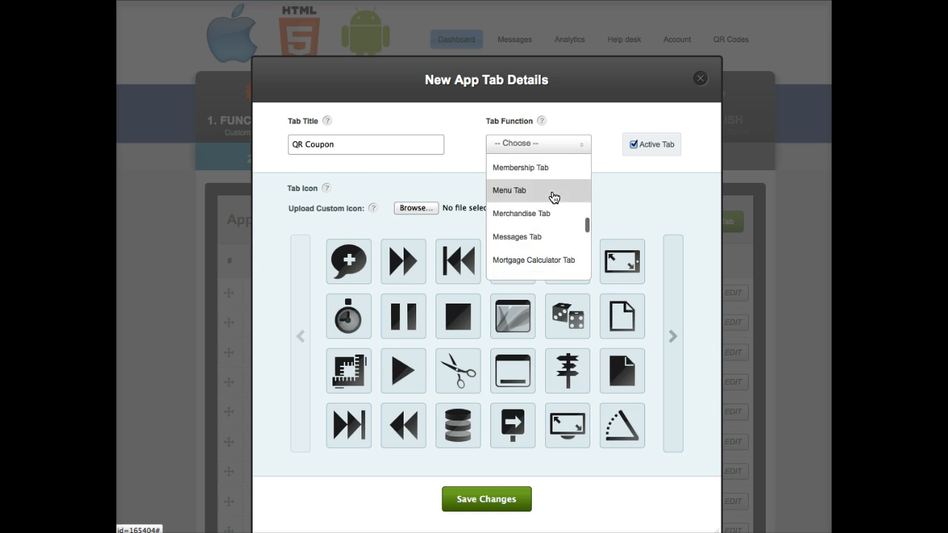
pyautogui.click(539, 142)
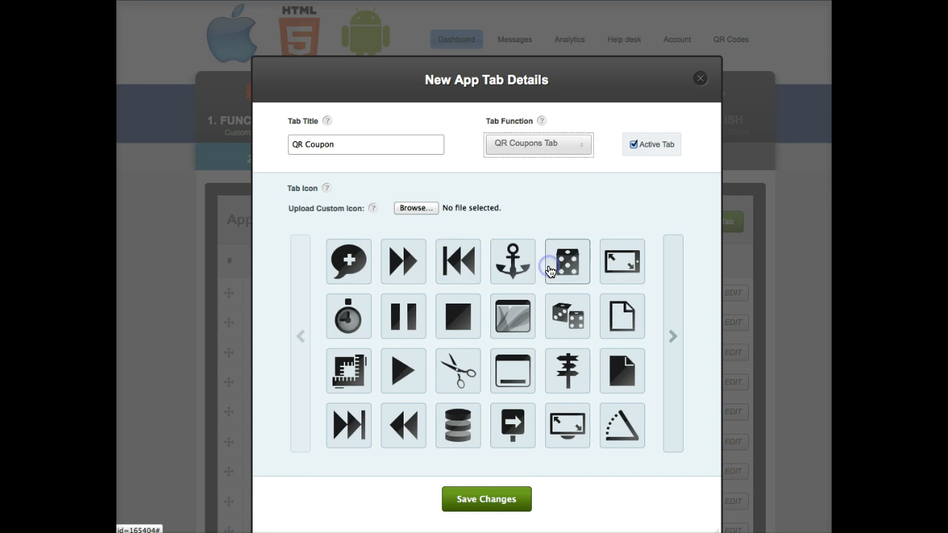
pyautogui.click(567, 260)
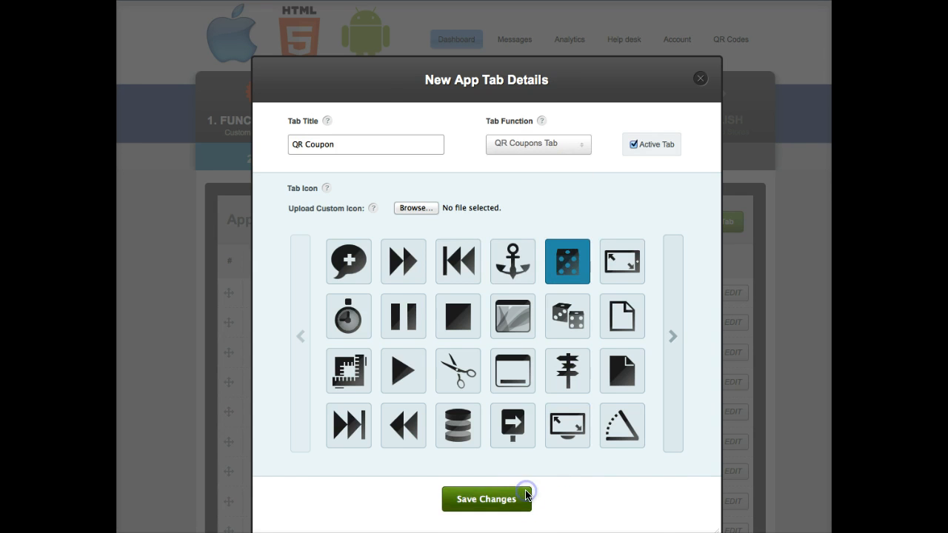
pyautogui.click(485, 498)
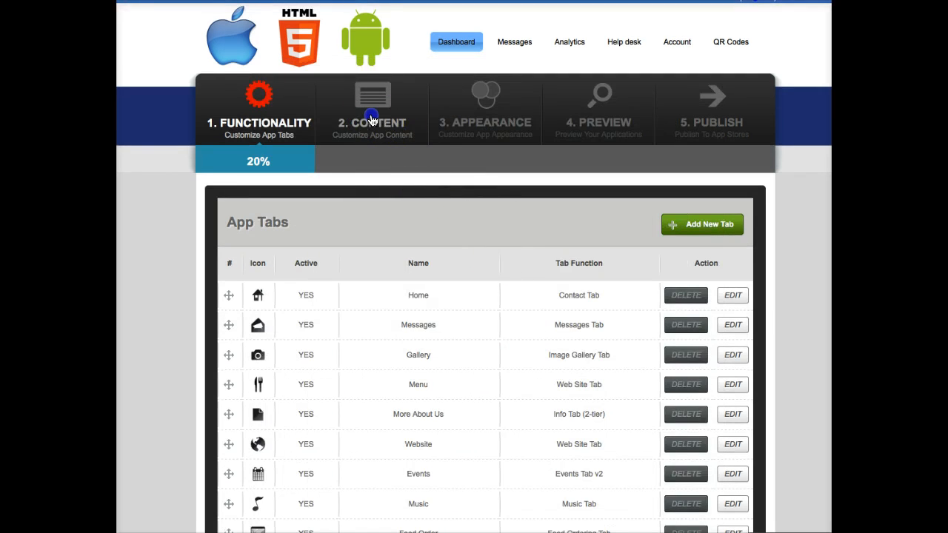
# In Content, begin a new coupon in the QR Coupon tab named 'Buy 4 drinks, get 5th free'
pyautogui.click(372, 111)
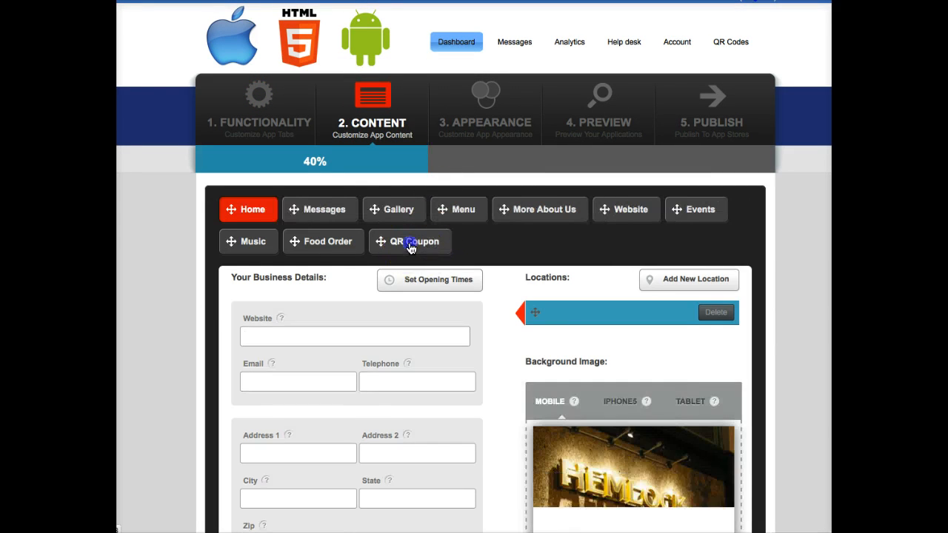
pyautogui.click(410, 241)
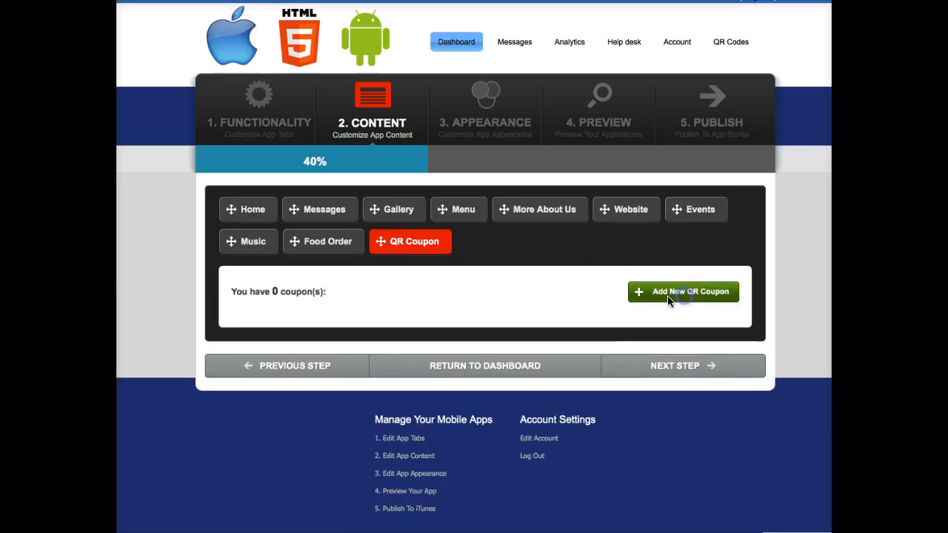
pyautogui.click(681, 290)
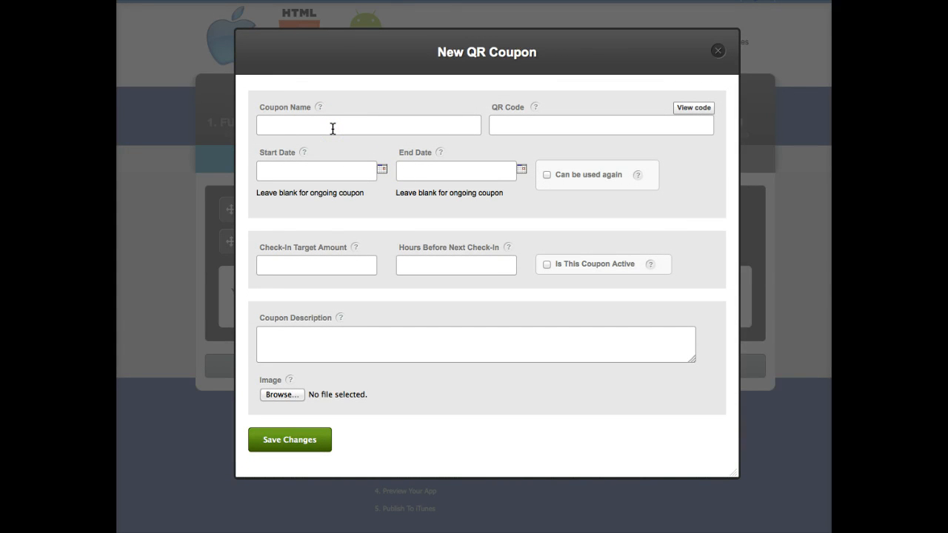
pyautogui.write('Buy4 drinks, get 5')
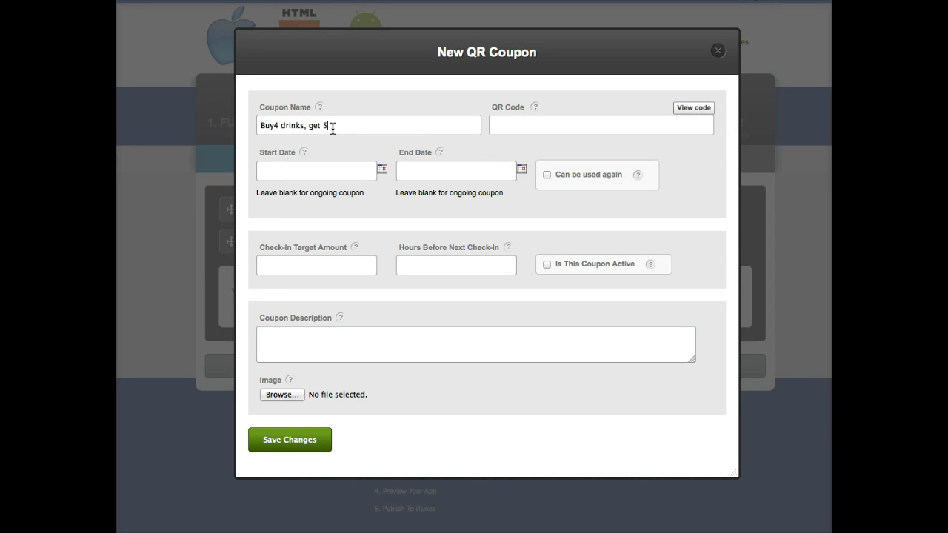
pyautogui.write('th free')
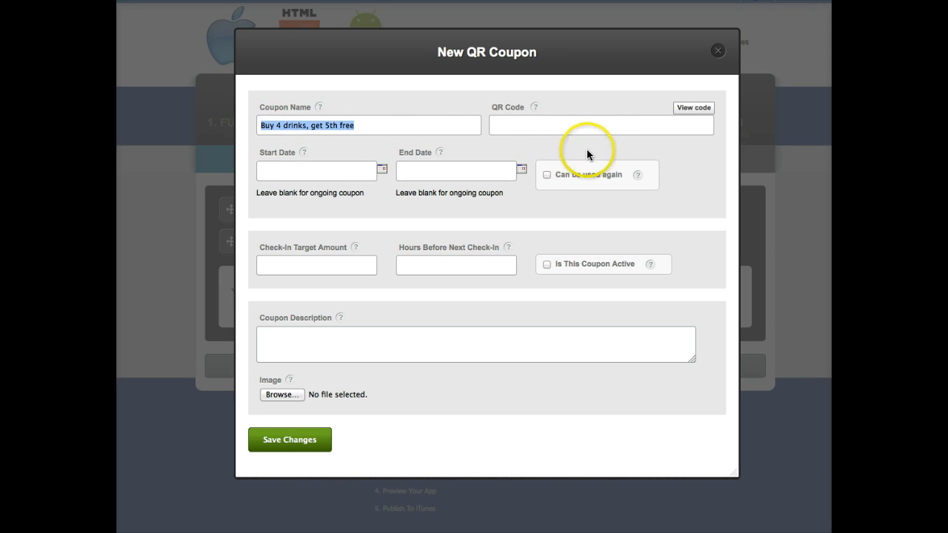
# Copy the coupon name into the QR Code text and preview the generated code
pyautogui.click(693, 106)
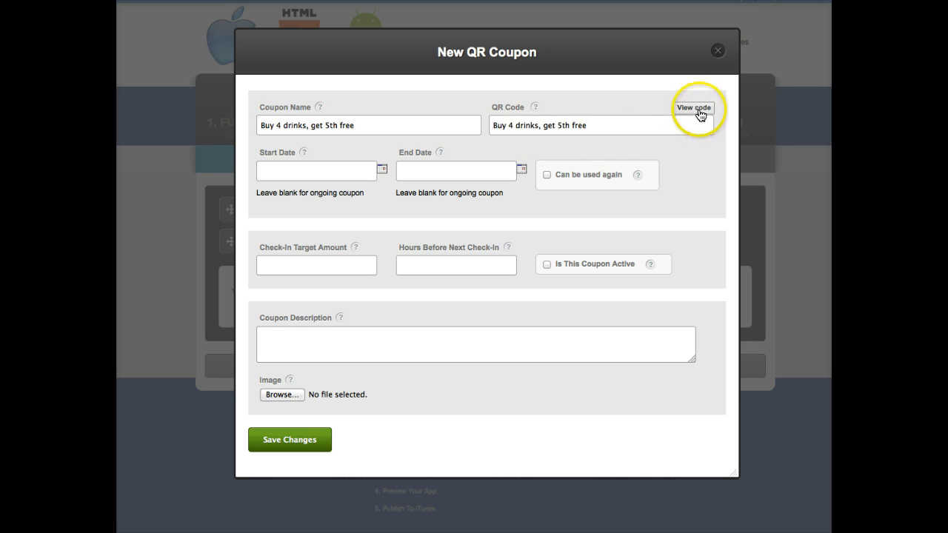
pyautogui.click(693, 107)
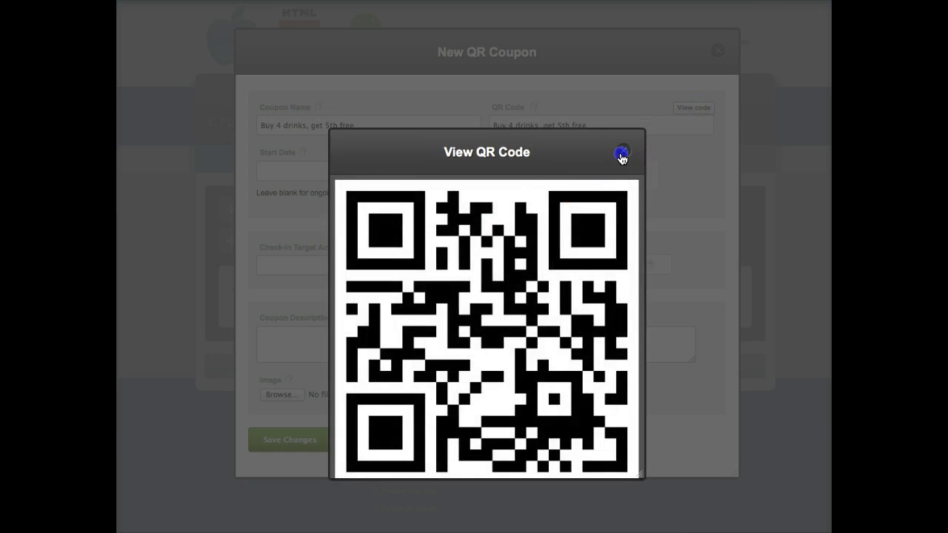
pyautogui.click(622, 152)
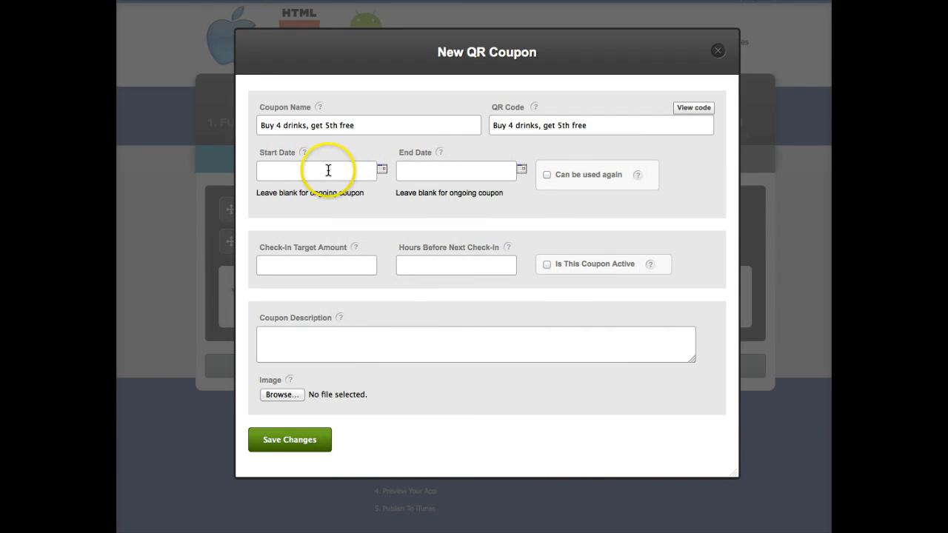
# Set the start date to 02/05/2014, leave the end date blank, and allow reuse
pyautogui.click(316, 170)
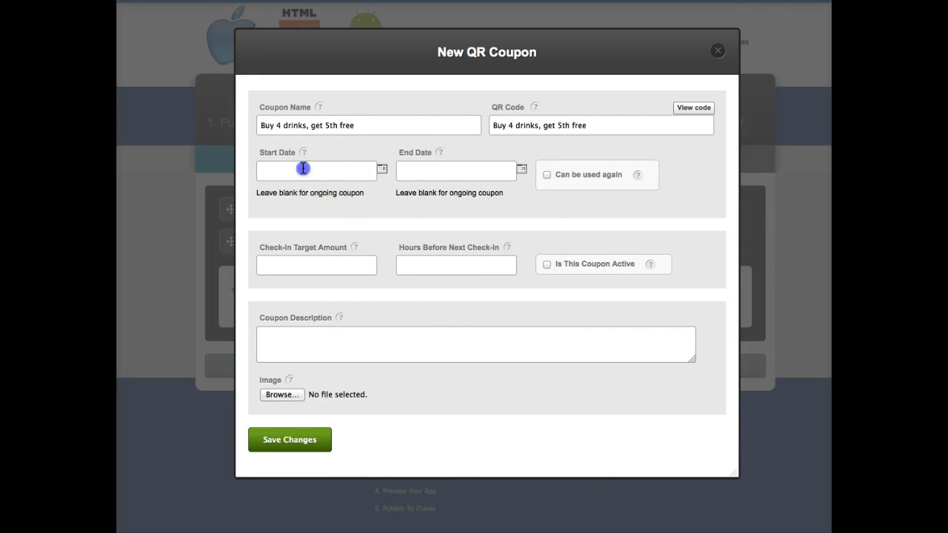
pyautogui.write('02/05/2014')
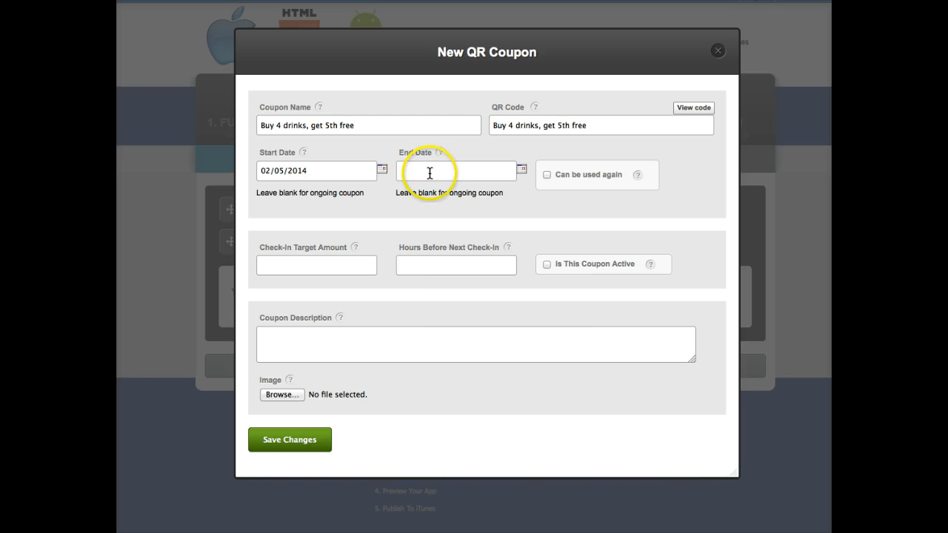
pyautogui.click(456, 170)
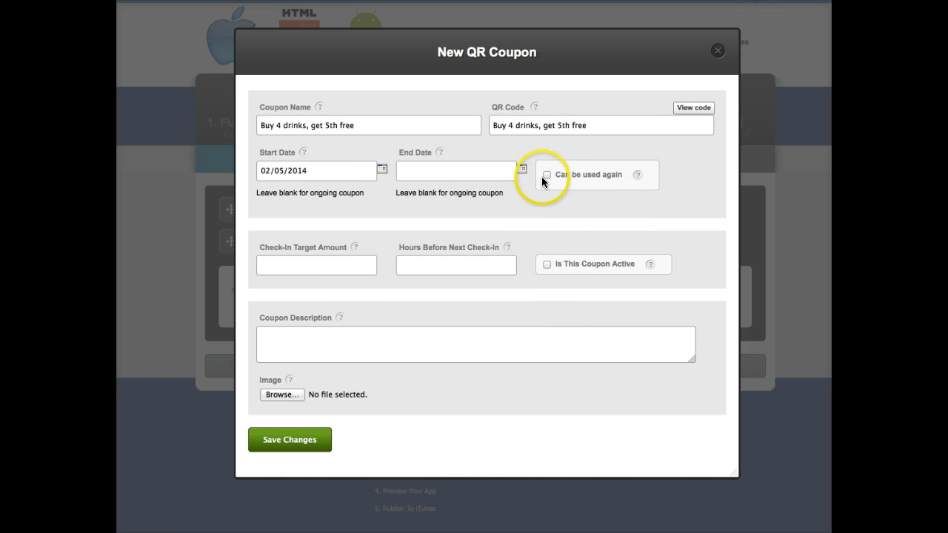
pyautogui.click(547, 175)
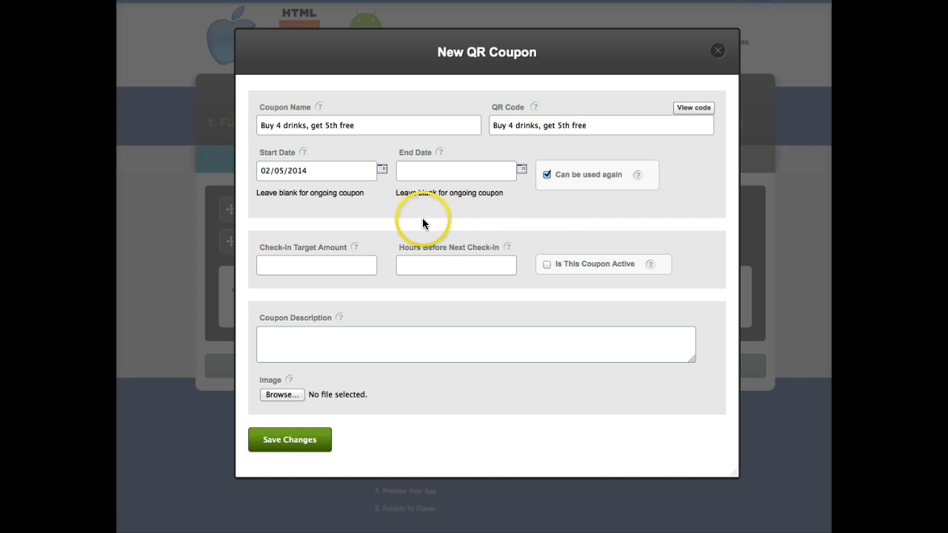
pyautogui.moveTo(541, 223)
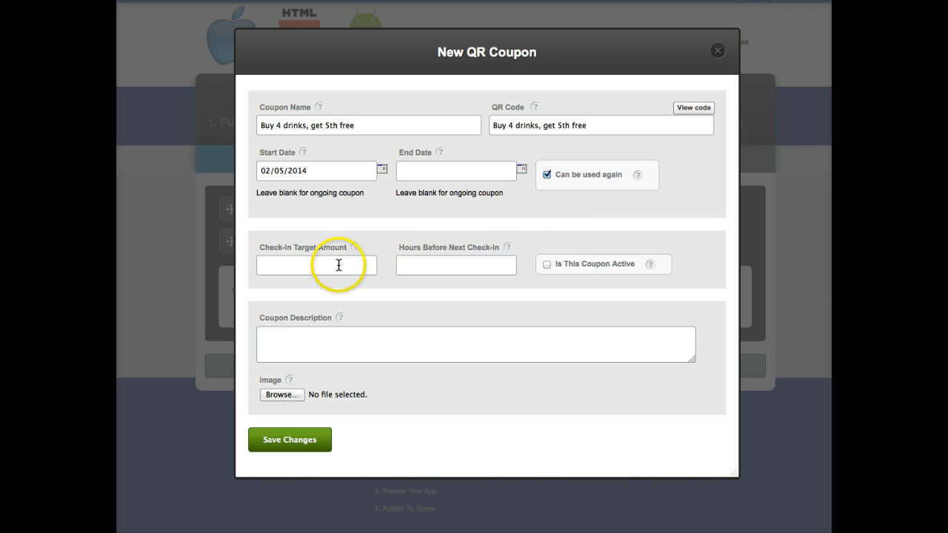
pyautogui.moveTo(393, 222)
pyautogui.write('4')
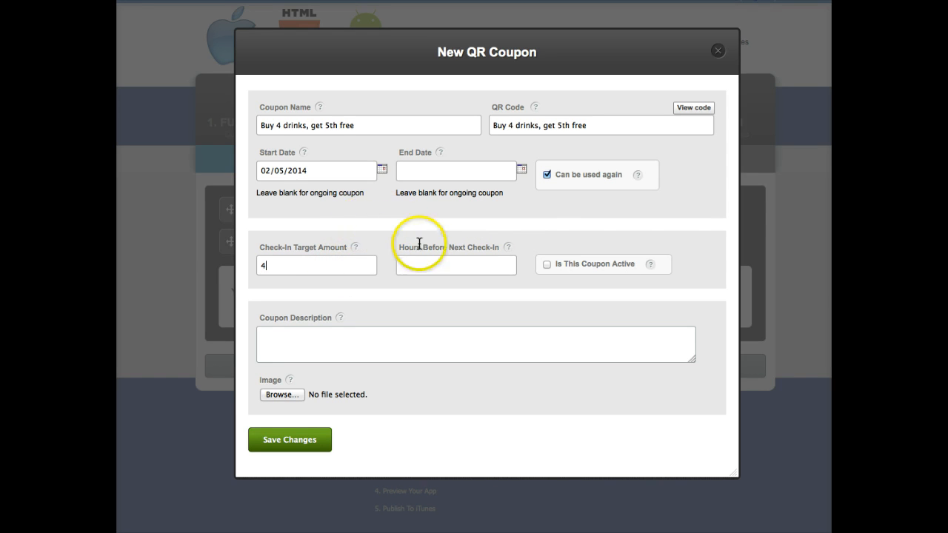
# Require 4 check-ins with 24 hours before the next check-in and mark the coupon active
pyautogui.click(456, 265)
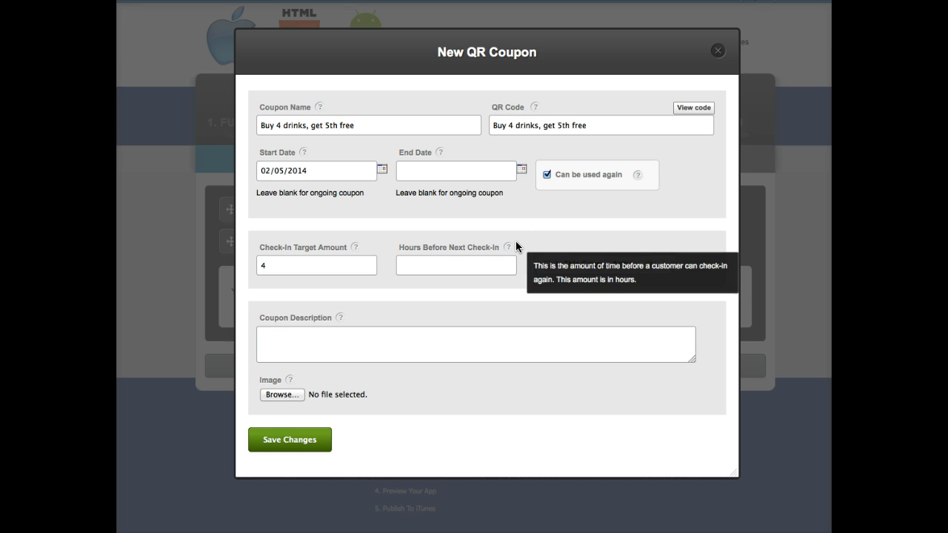
pyautogui.click(456, 265)
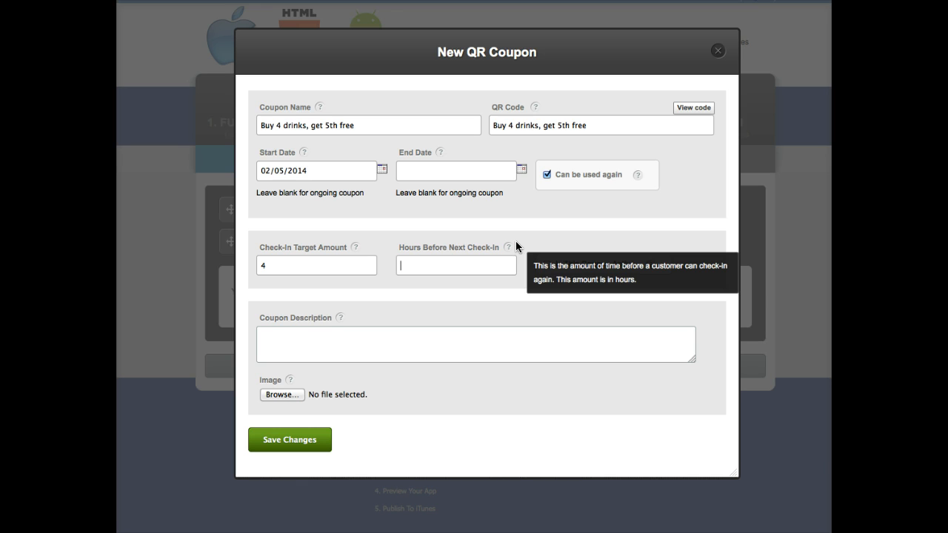
pyautogui.write('24')
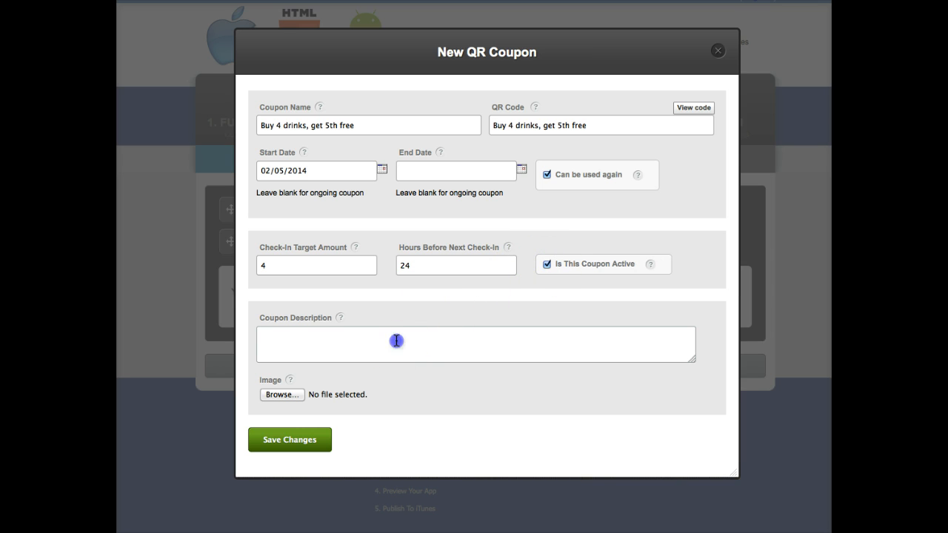
# Enter the description 'Congratulations, enjoy your 5th drink on us!' and save the coupon
pyautogui.write('c')
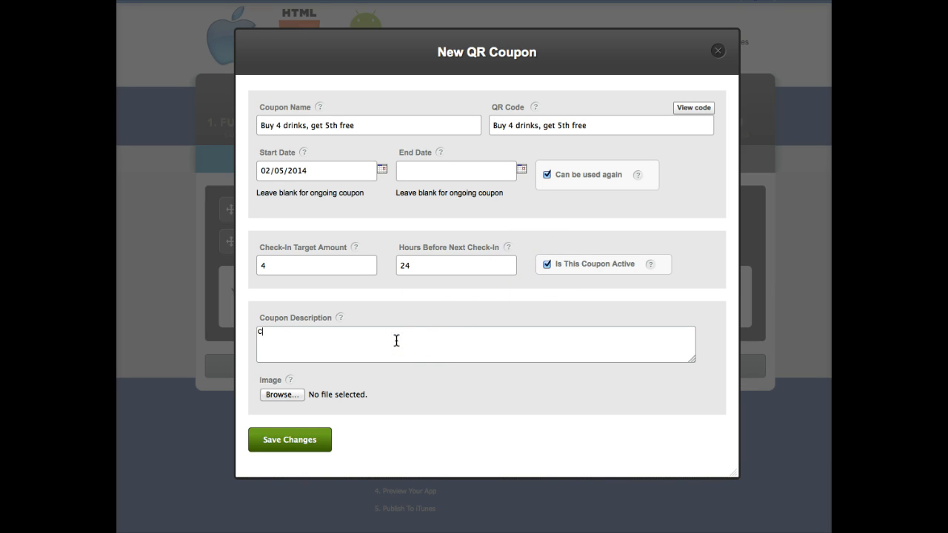
pyautogui.write('Congratu')
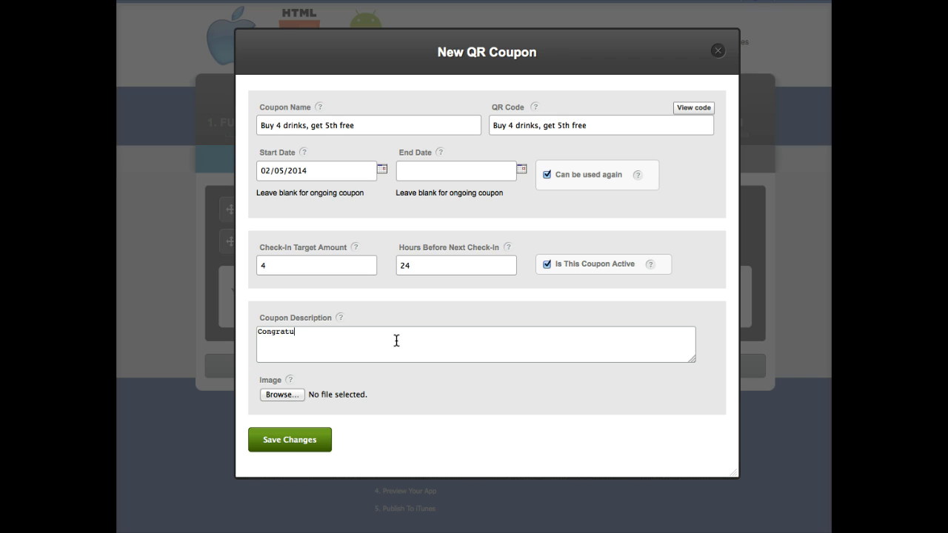
pyautogui.write('lations')
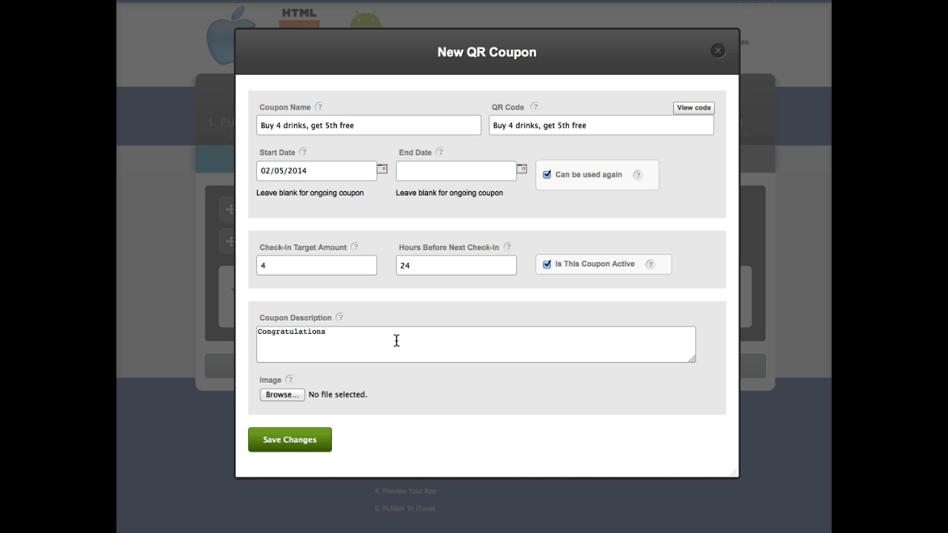
pyautogui.write(', enjo')
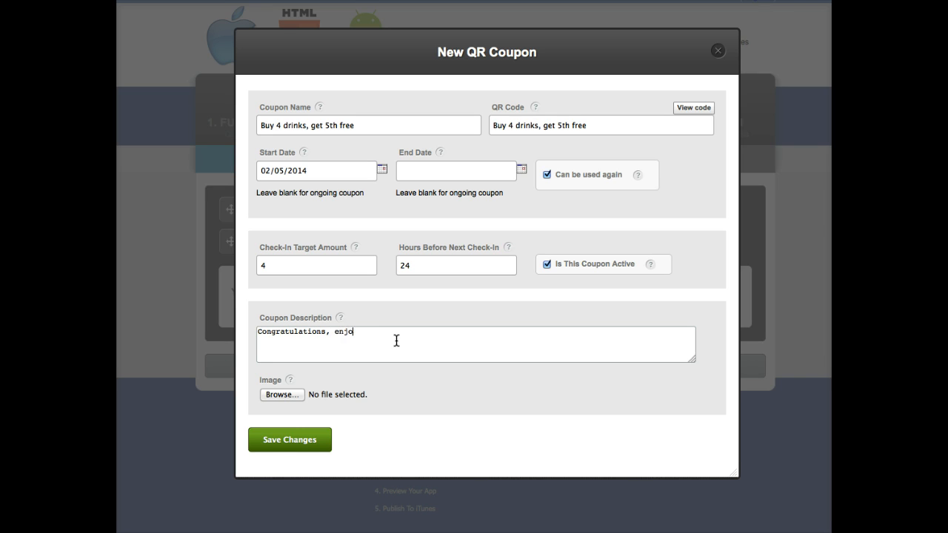
pyautogui.write('y your 5th dri')
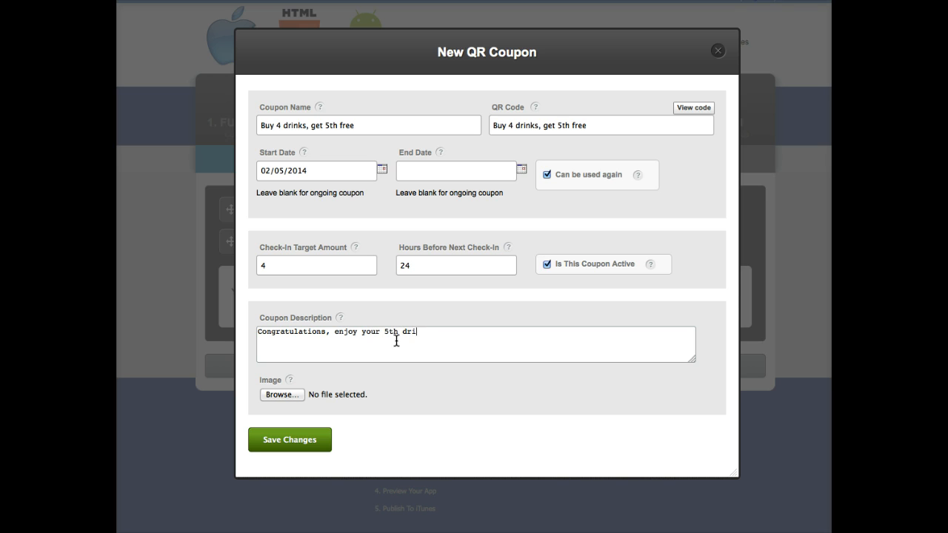
pyautogui.write('nk on us!')
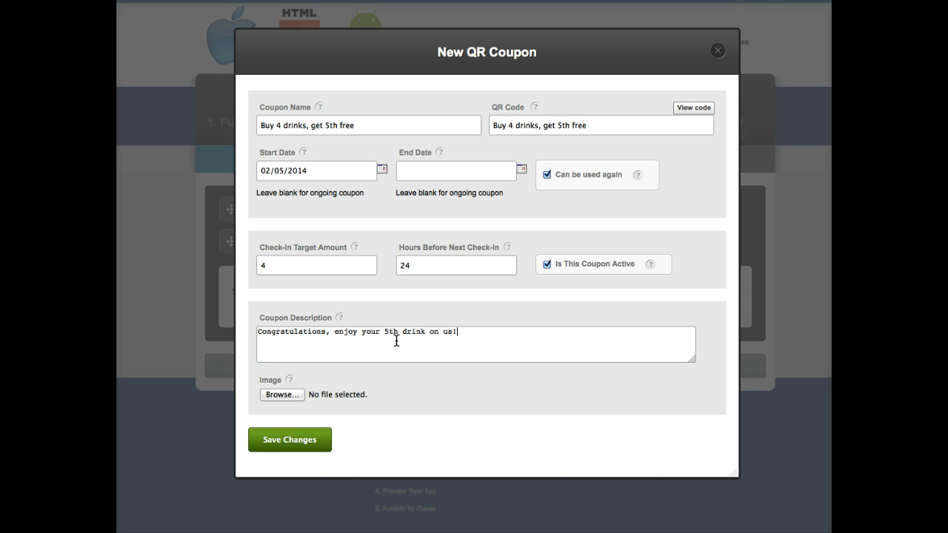
pyautogui.moveTo(290, 379)
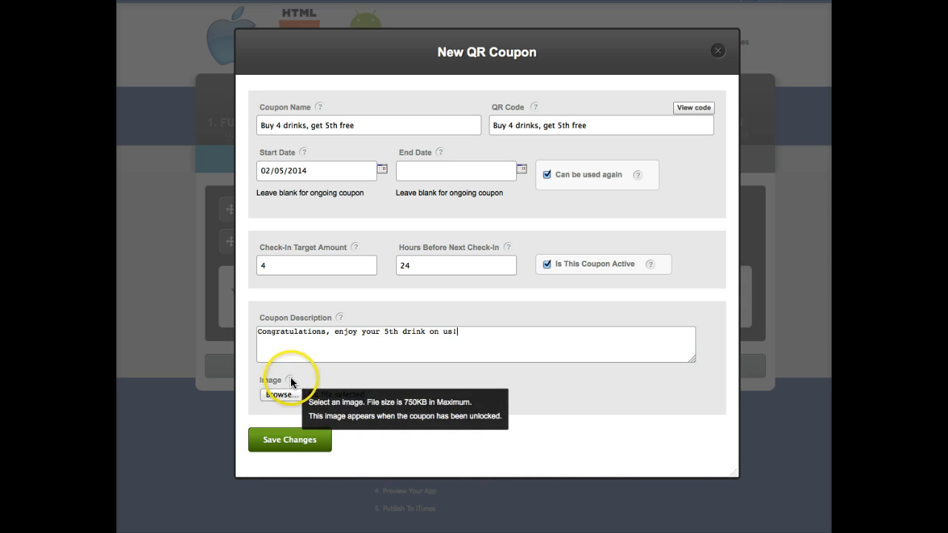
pyautogui.click(717, 51)
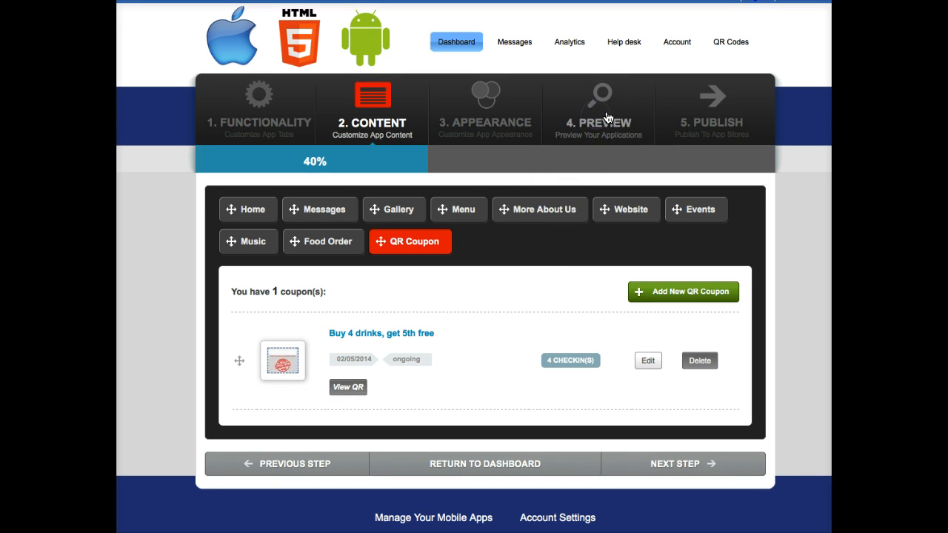
# In the app preview, reach the QR coupon through the More menu, showing 0/4 check-ins
pyautogui.click(598, 96)
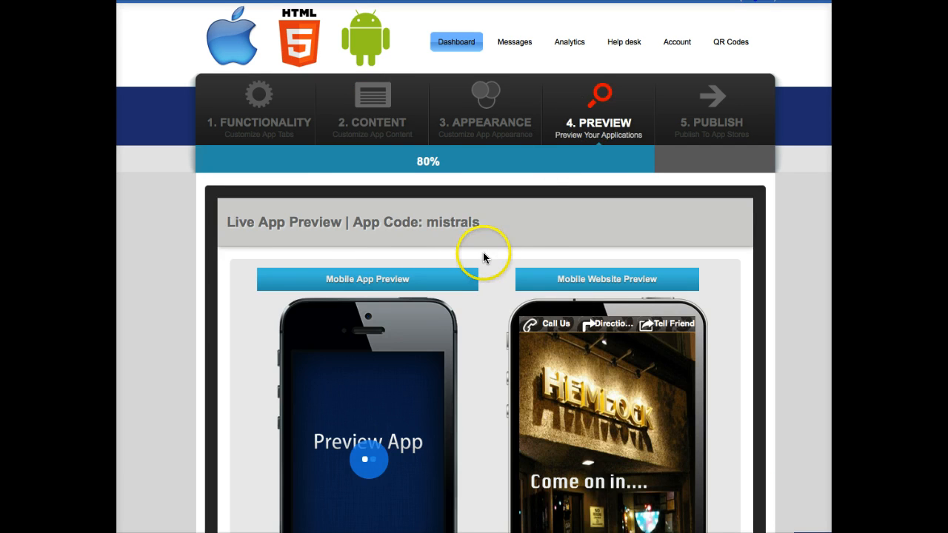
pyautogui.scroll(-3)
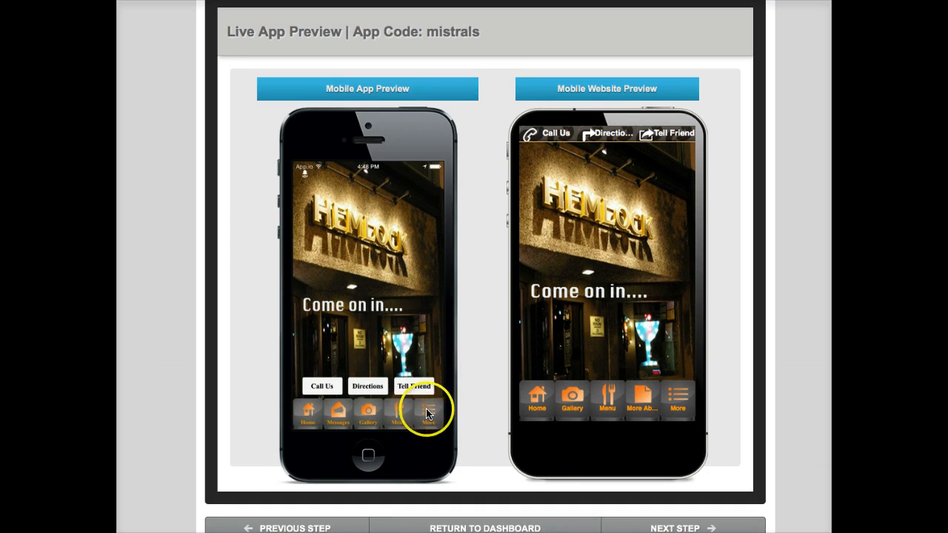
pyautogui.click(426, 413)
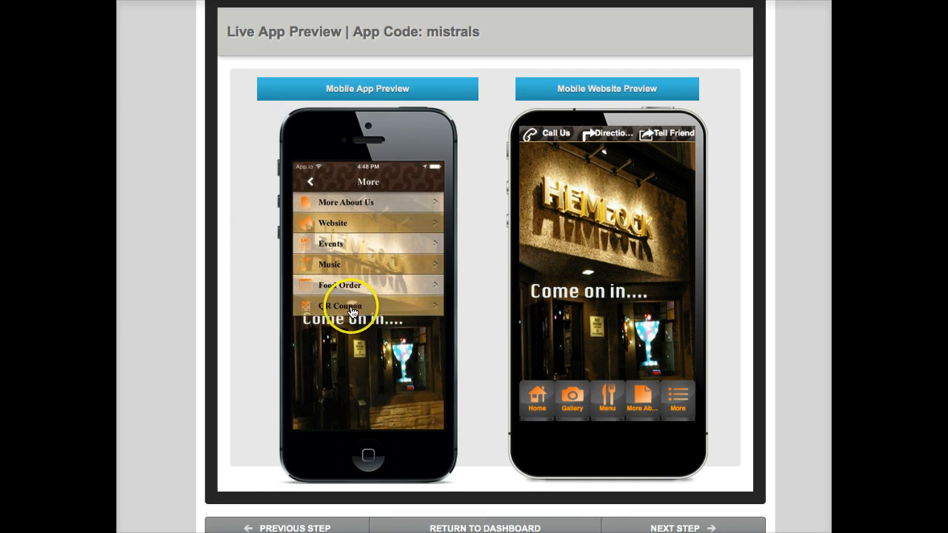
pyautogui.click(340, 305)
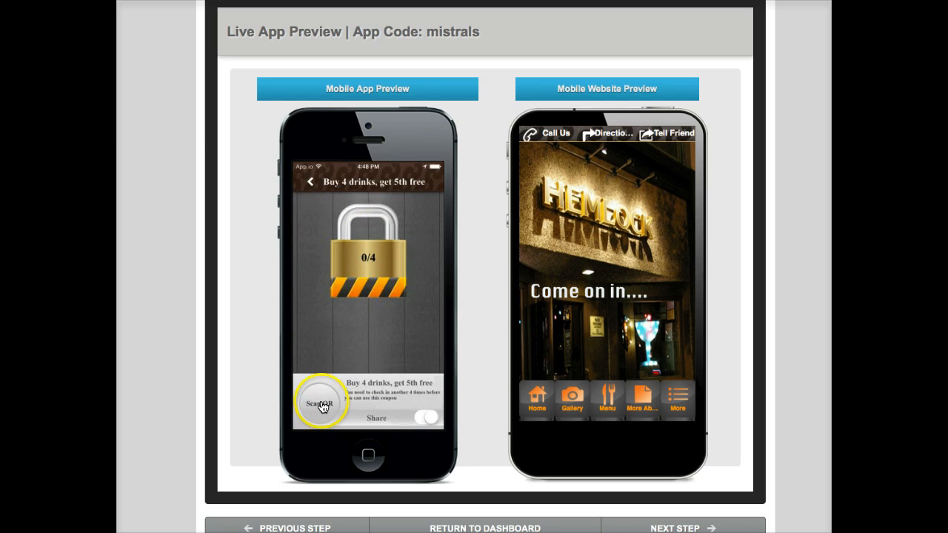
# Try Scan QR and dismiss the No Camera alert, leaving the coupon locked
pyautogui.click(320, 403)
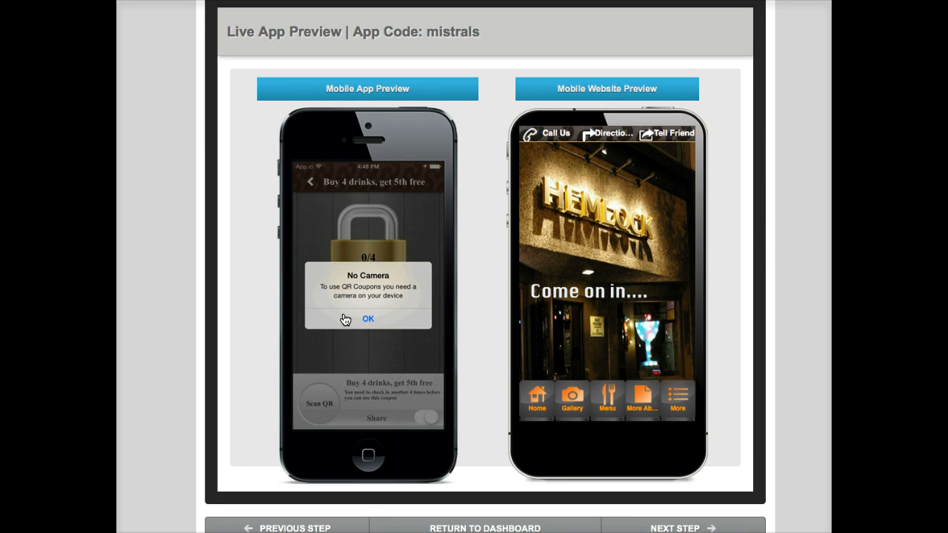
pyautogui.click(367, 318)
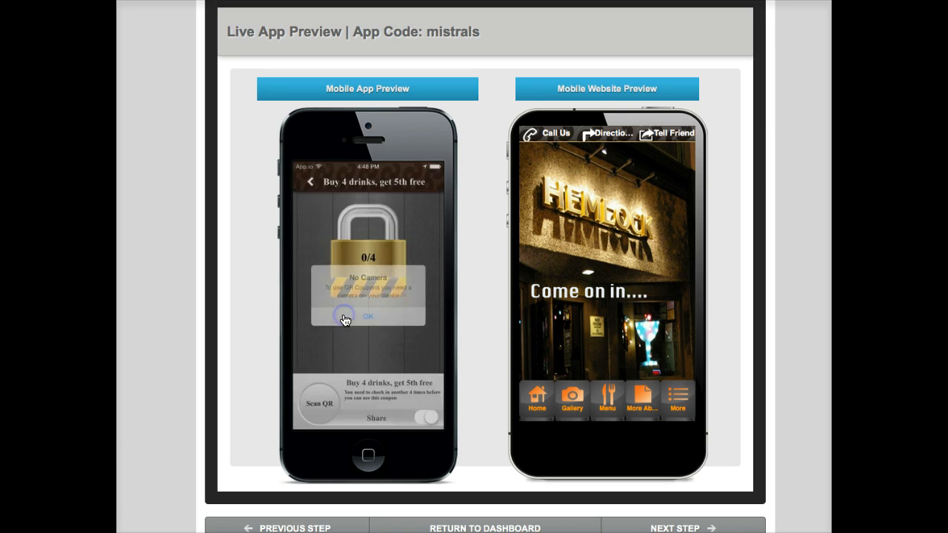
pyautogui.click(368, 315)
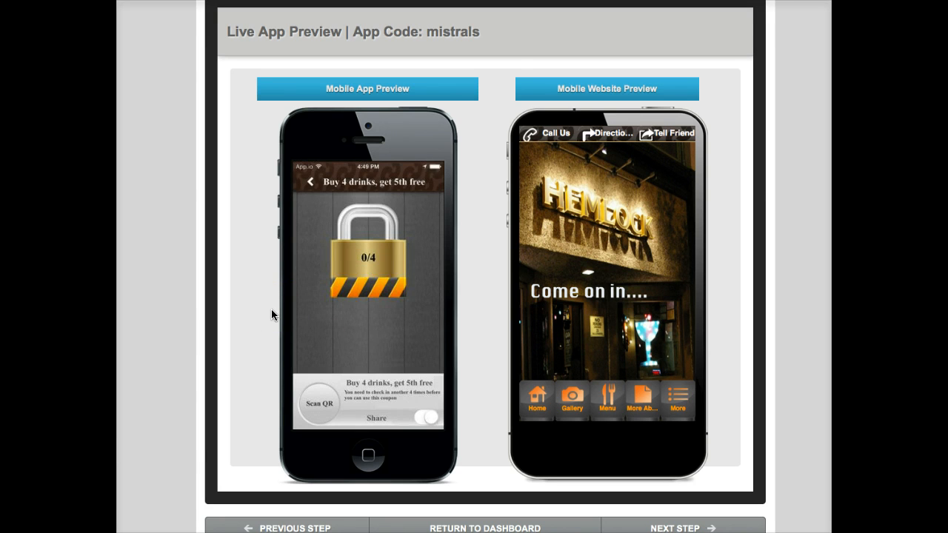